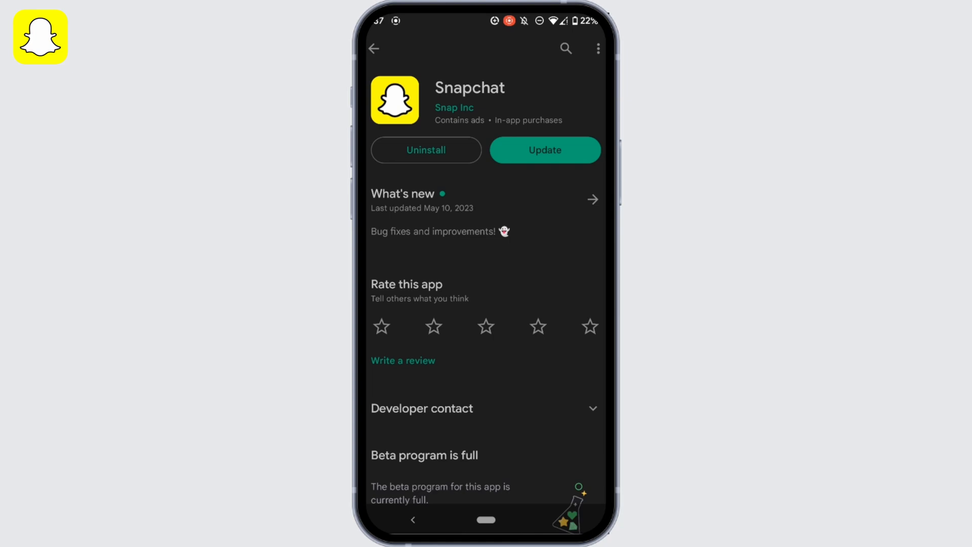
Update Snapchat from Play Store, then show all 79 installed apps scrolled to Snapchat
left_click(544, 150)
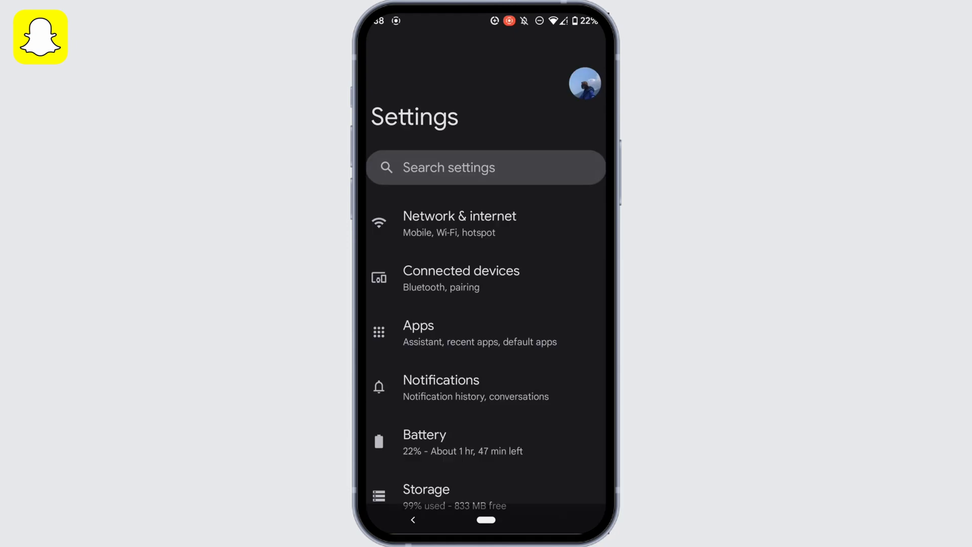
left_click(418, 326)
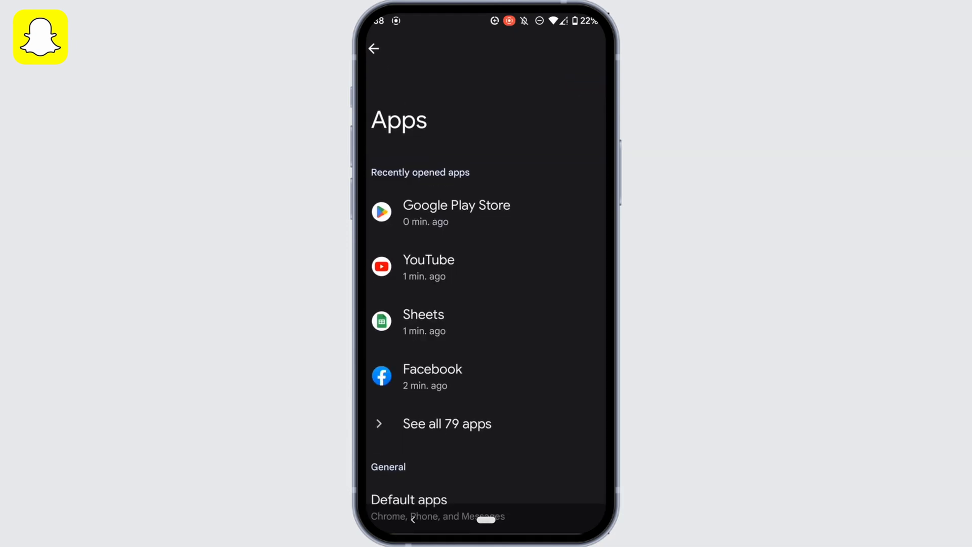
left_click(447, 423)
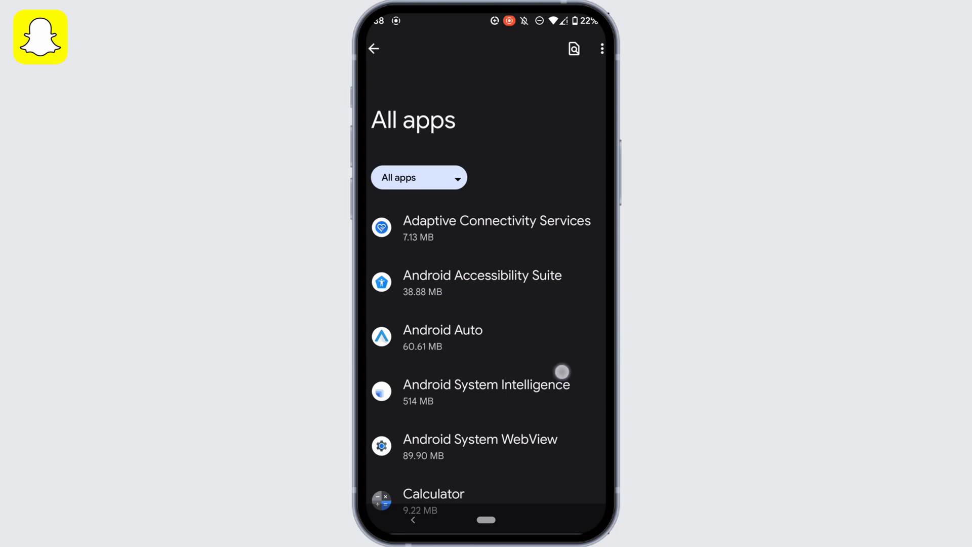
scroll("down", 3)
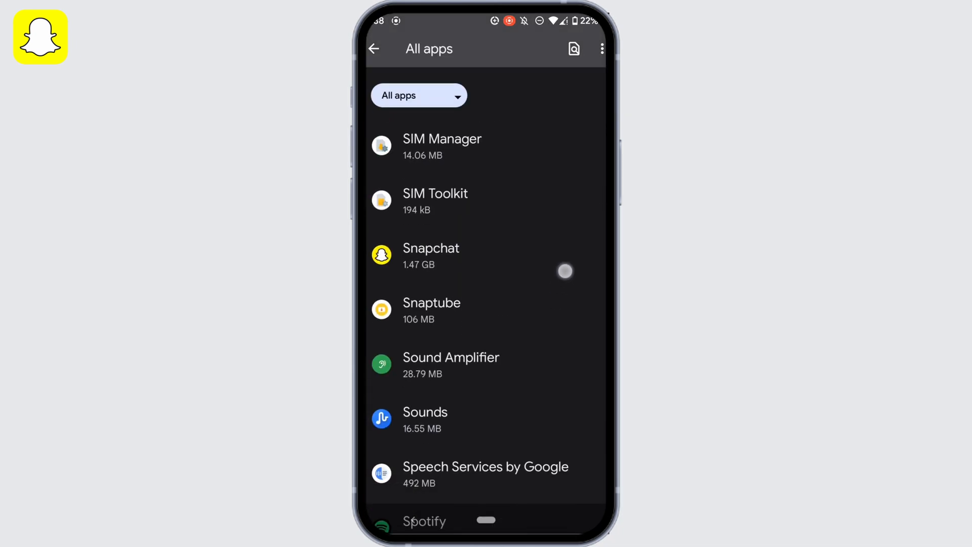
Clear Snapchat's cache from Storage & cache, dropping it from 98.60 MB to 0 B
left_click(431, 255)
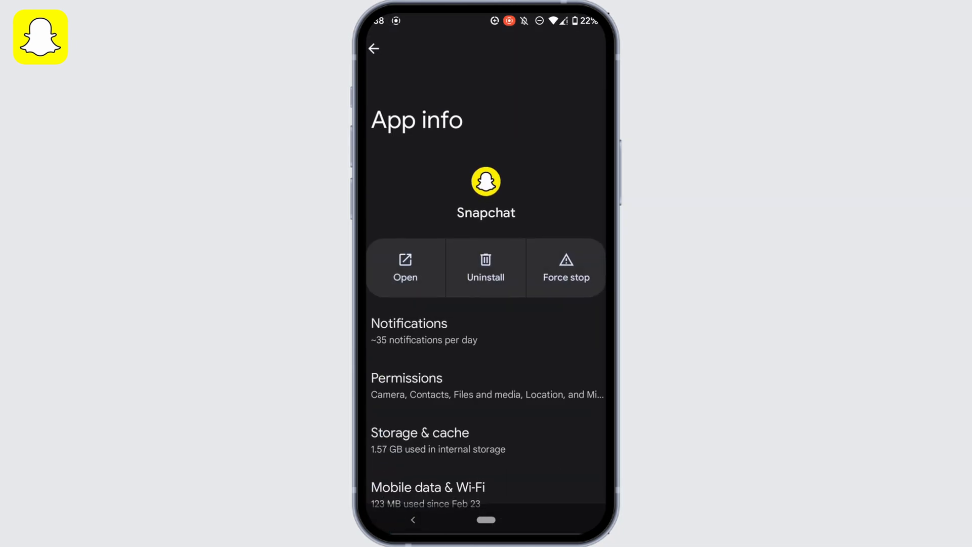
left_click(420, 439)
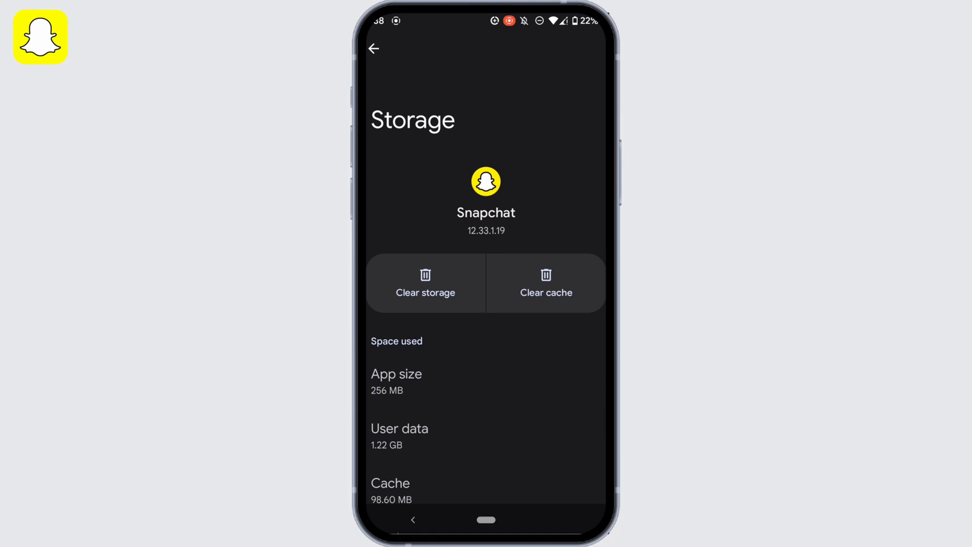
left_click(546, 284)
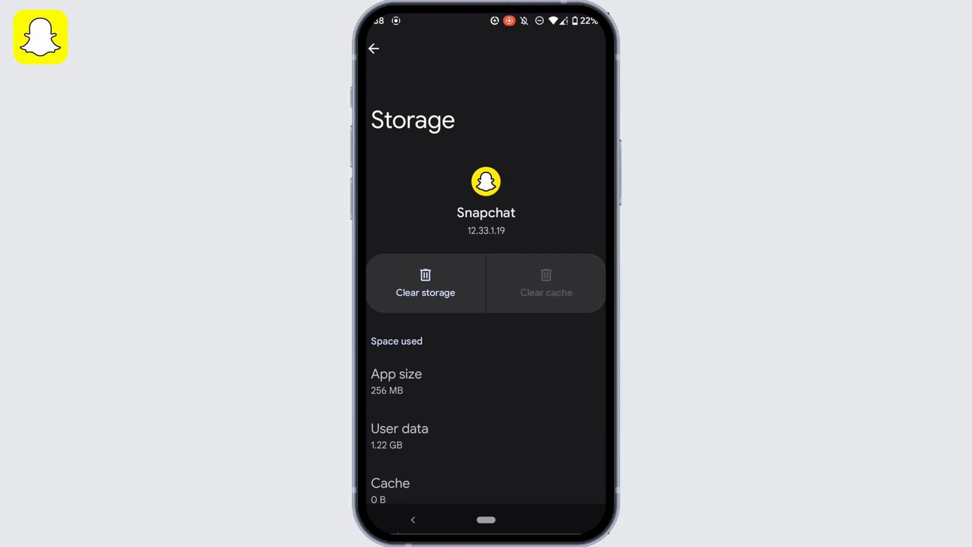